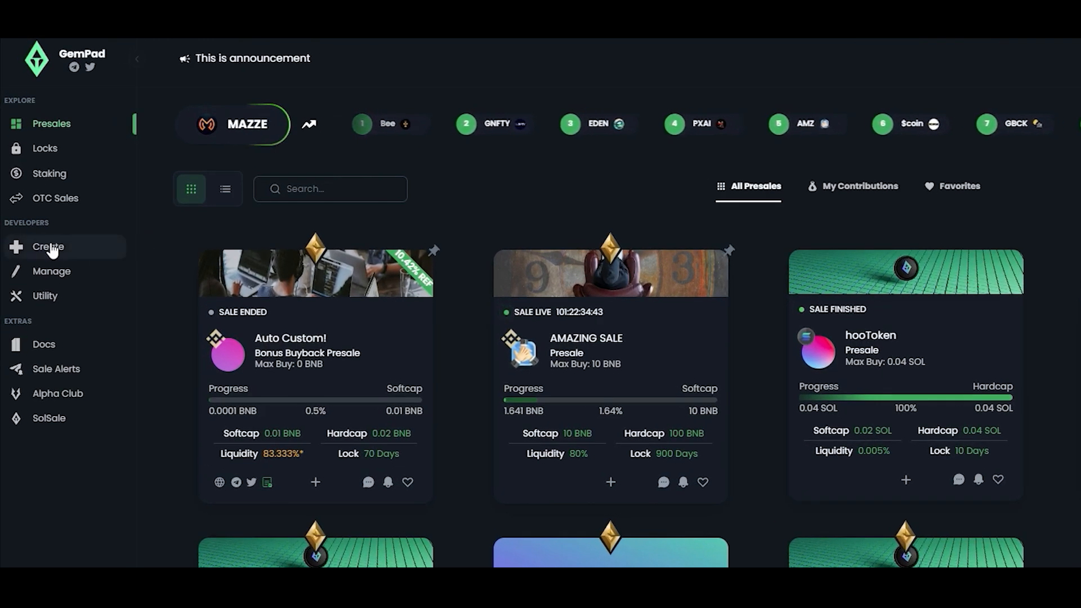
# - Start a new presale with soft and hard cap from the Create sidebar
pyautogui.click(48, 246)
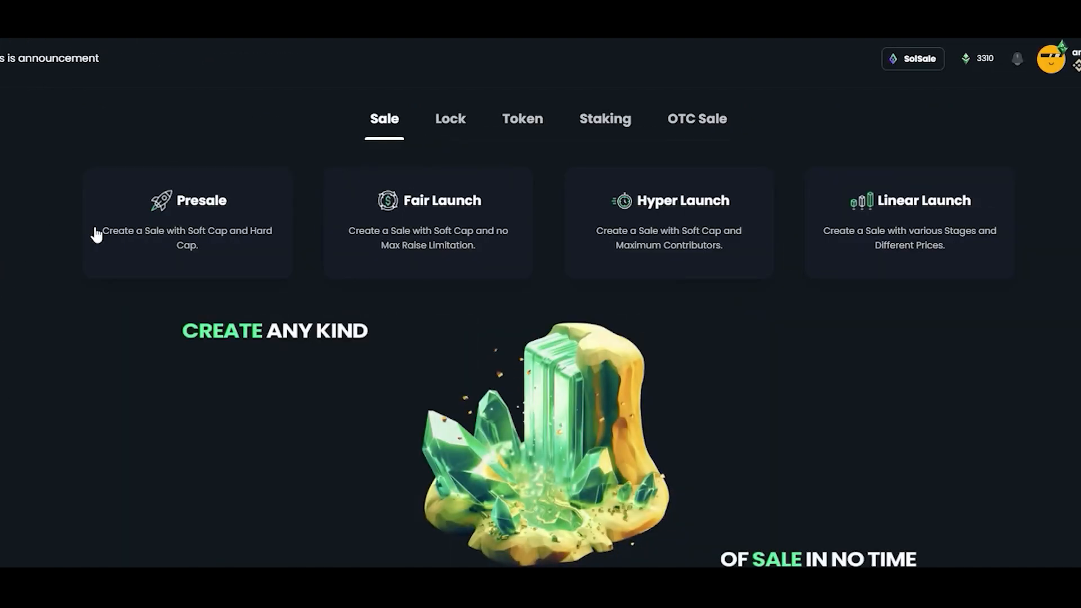
pyautogui.click(187, 221)
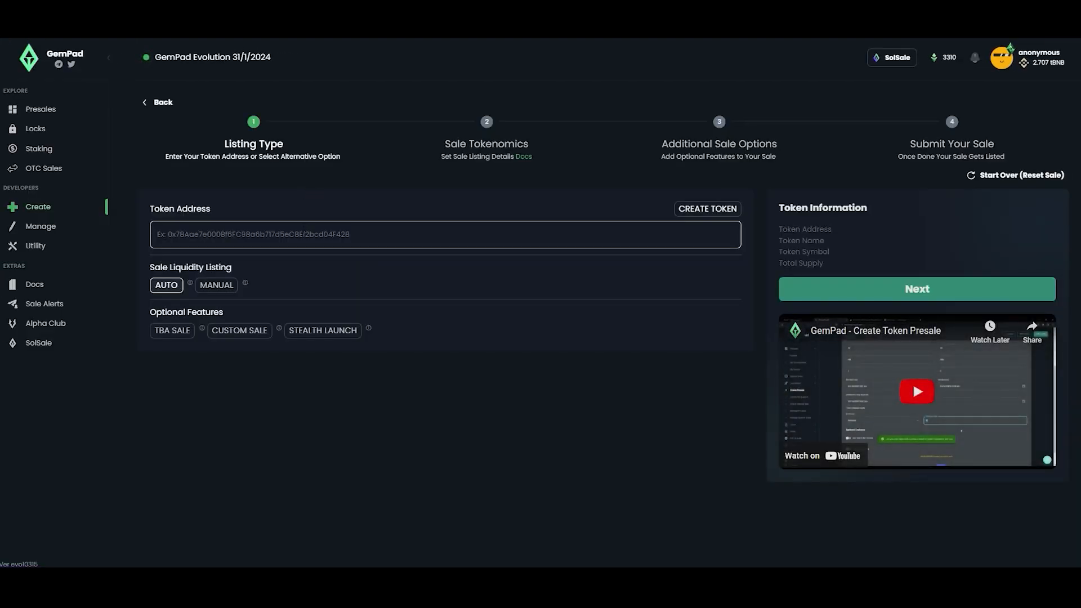
# - Load the Alpha Coin token from address 0xbb0f81DE8eEd9F03b135836708A0b0664E675119 with AUTO listing and continue
pyautogui.write('0xbb0f81DE8eEd9F03b135836708A0b0664E675119')
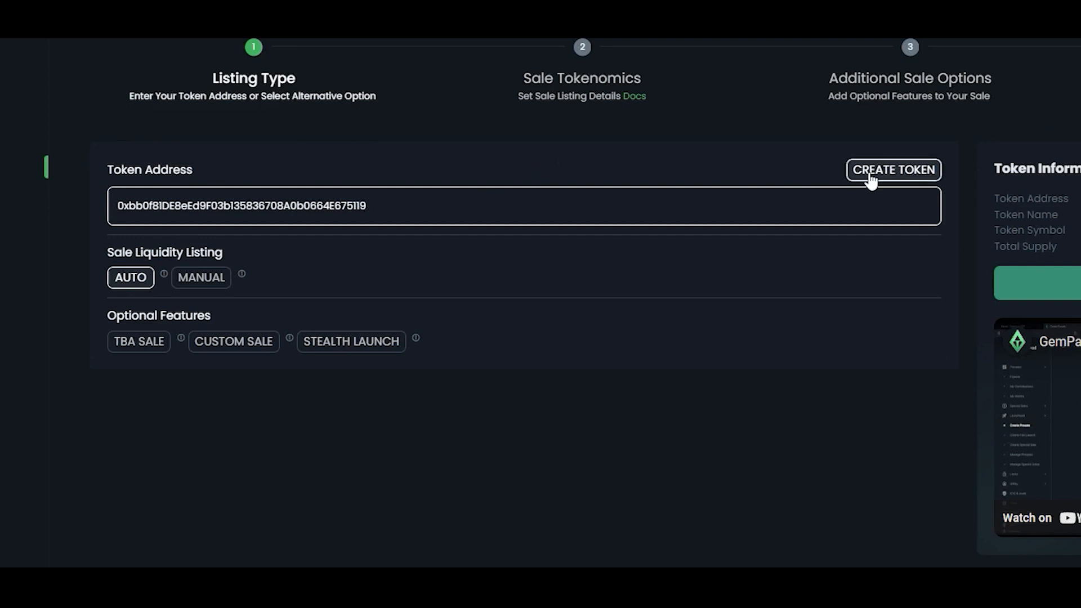
pyautogui.moveTo(557, 246)
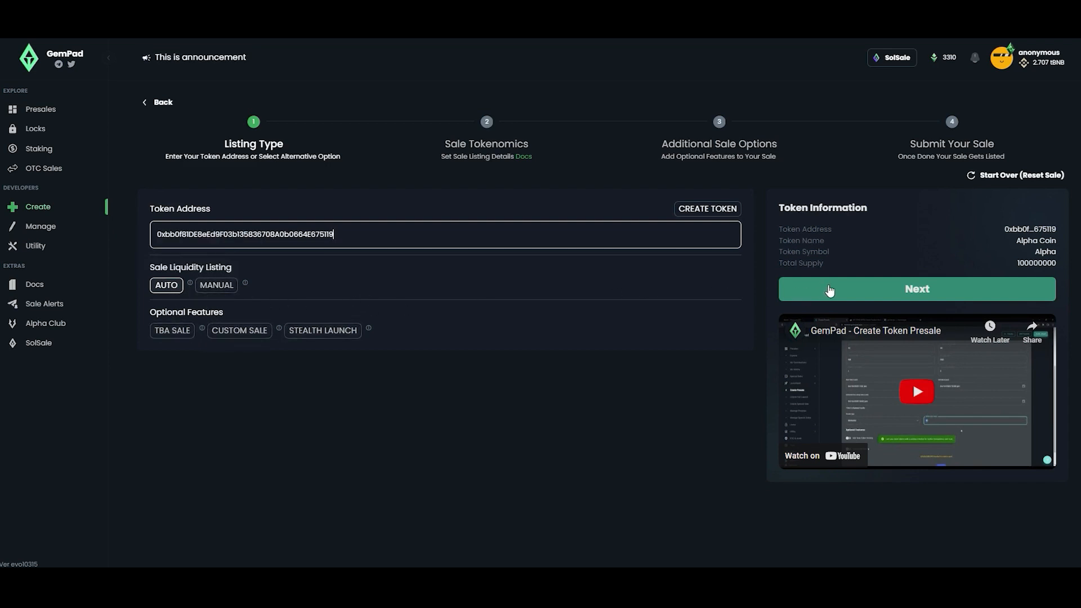
pyautogui.click(916, 289)
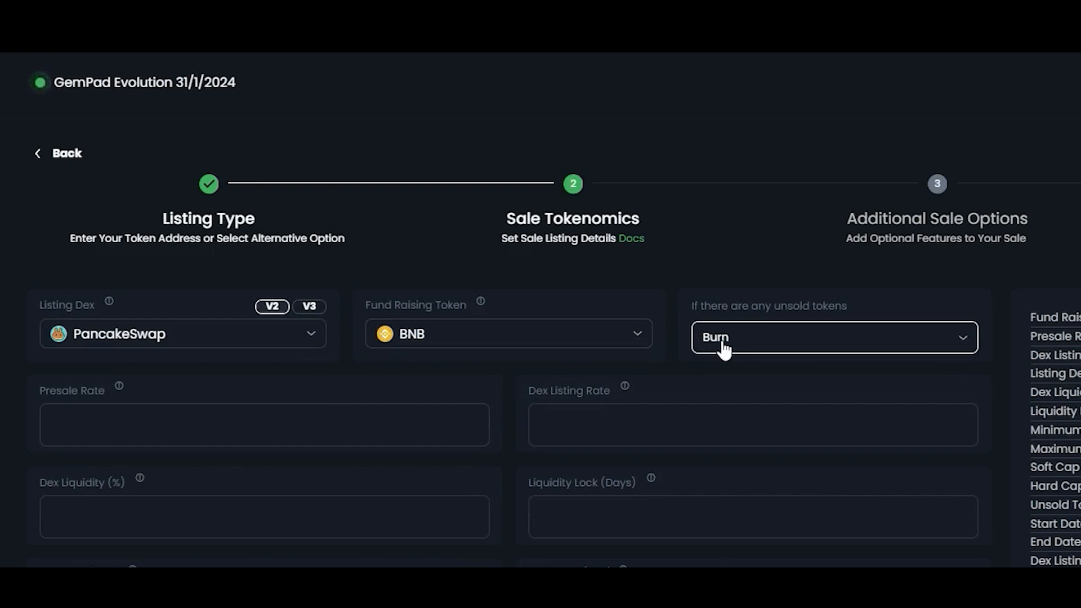
# - Enter presale rate 1000000, listing rate 100000, 70% DEX liquidity and a 10-day liquidity lock
pyautogui.click(262, 425)
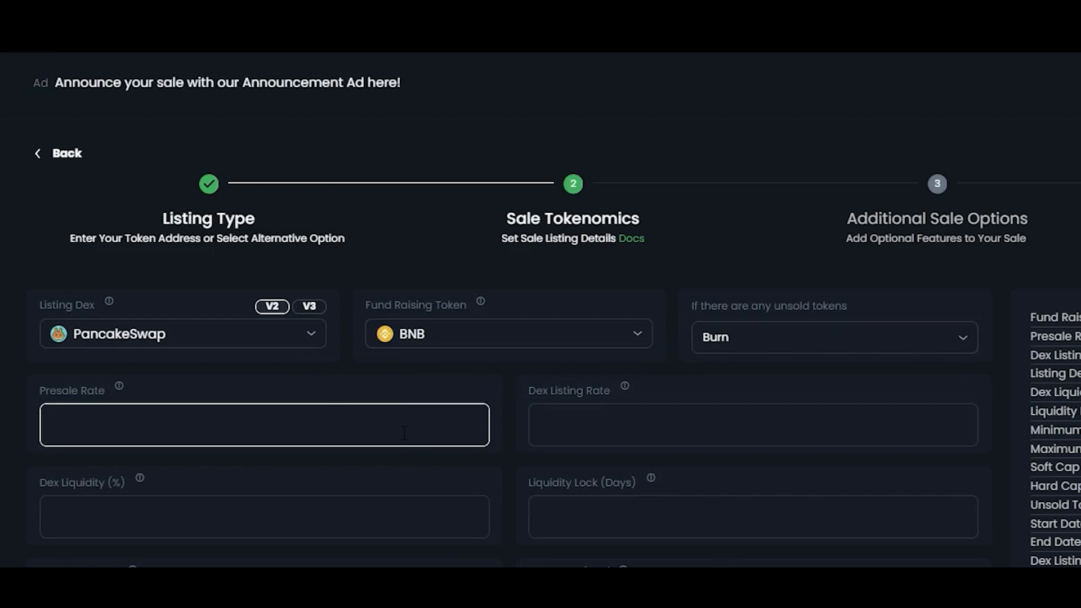
pyautogui.write('1000')
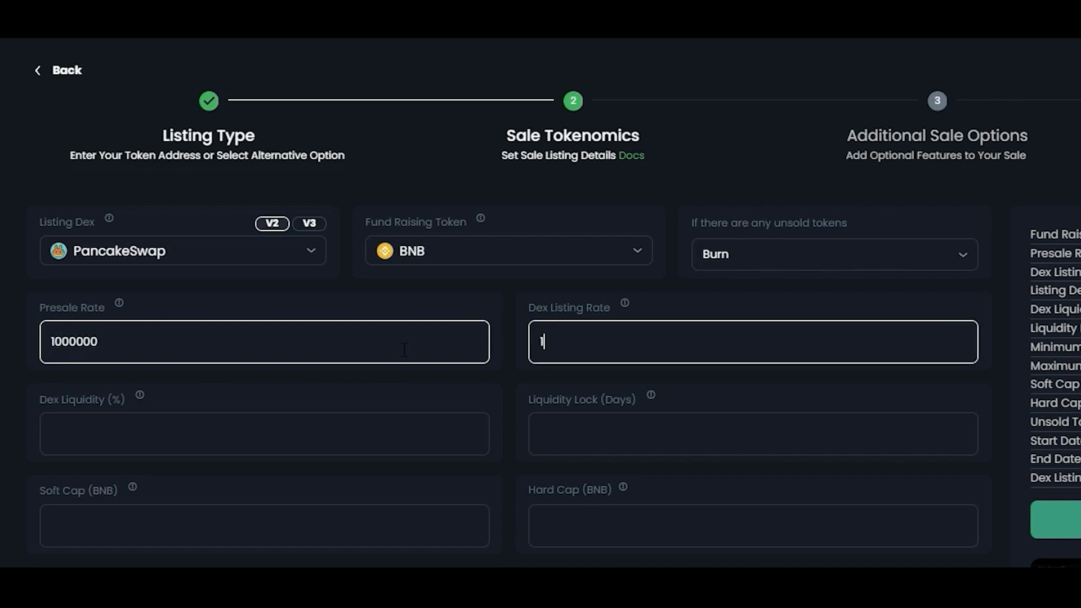
pyautogui.write('00000')
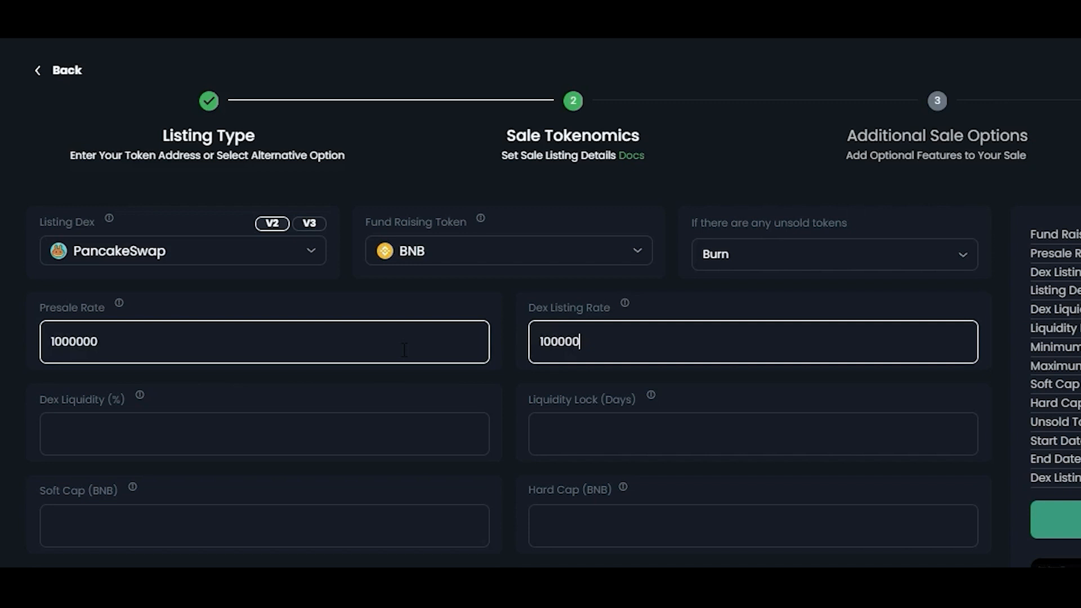
pyautogui.scroll(-3)
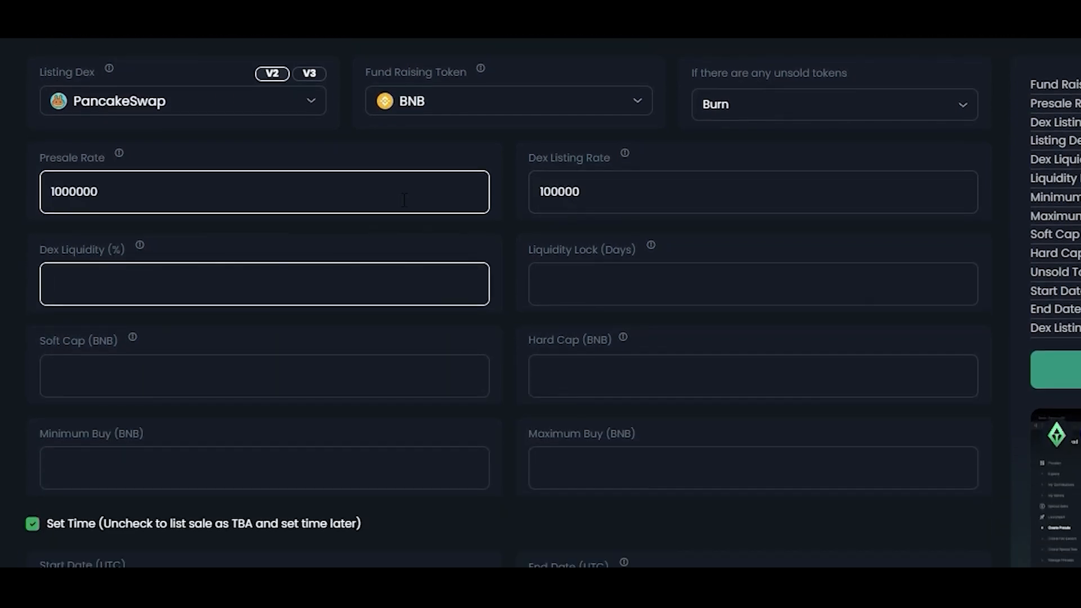
pyautogui.write('70')
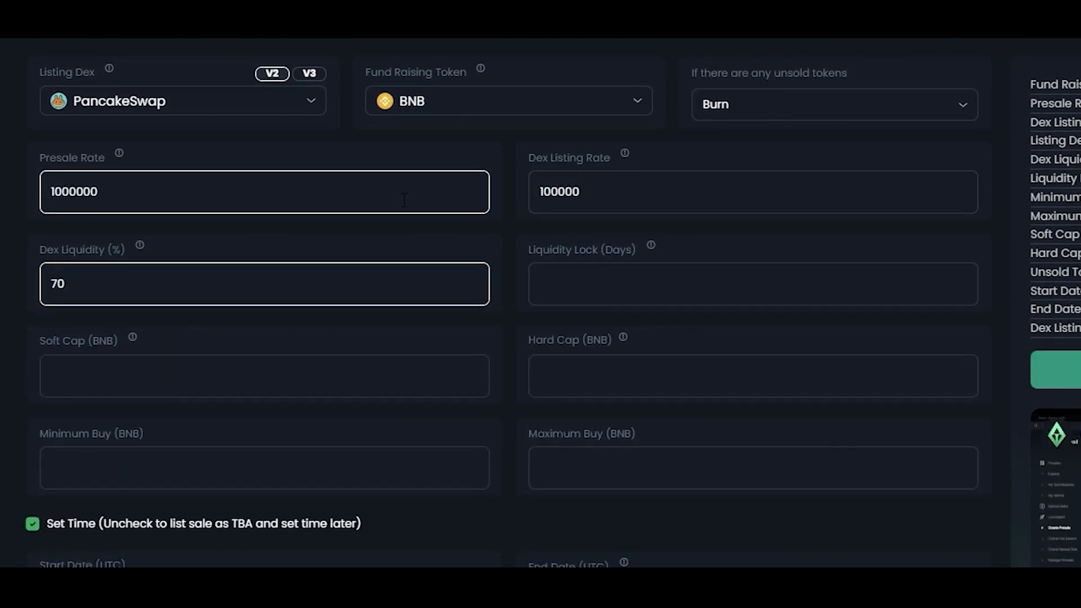
pyautogui.write('10')
pyautogui.click(264, 375)
pyautogui.write('1')
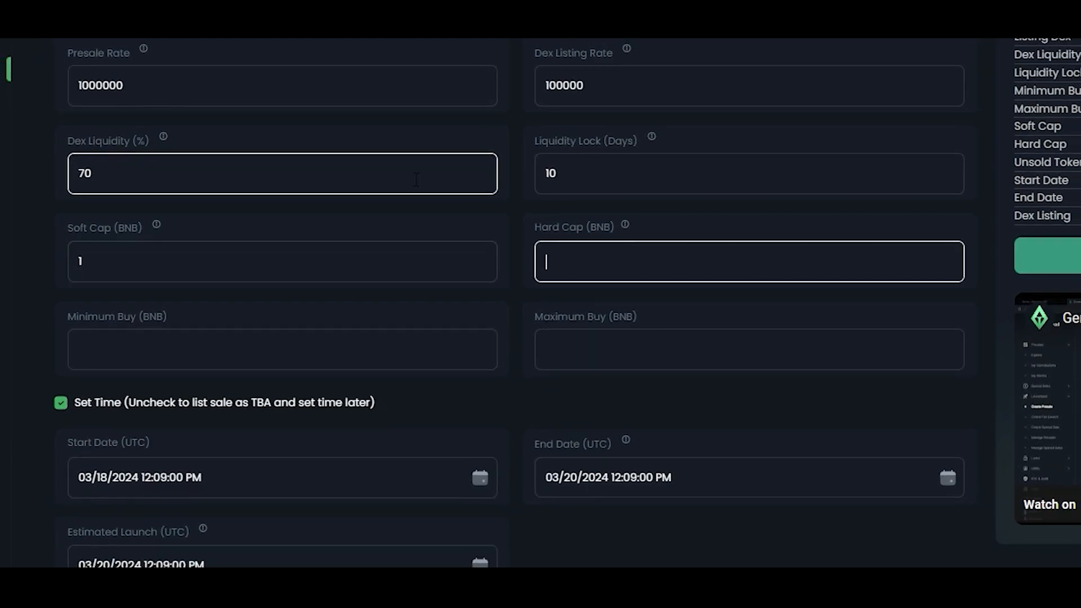
# - Enter hard cap 2 BNB and maximum buy 2 BNB, then confirm the sale start date
pyautogui.write('2')
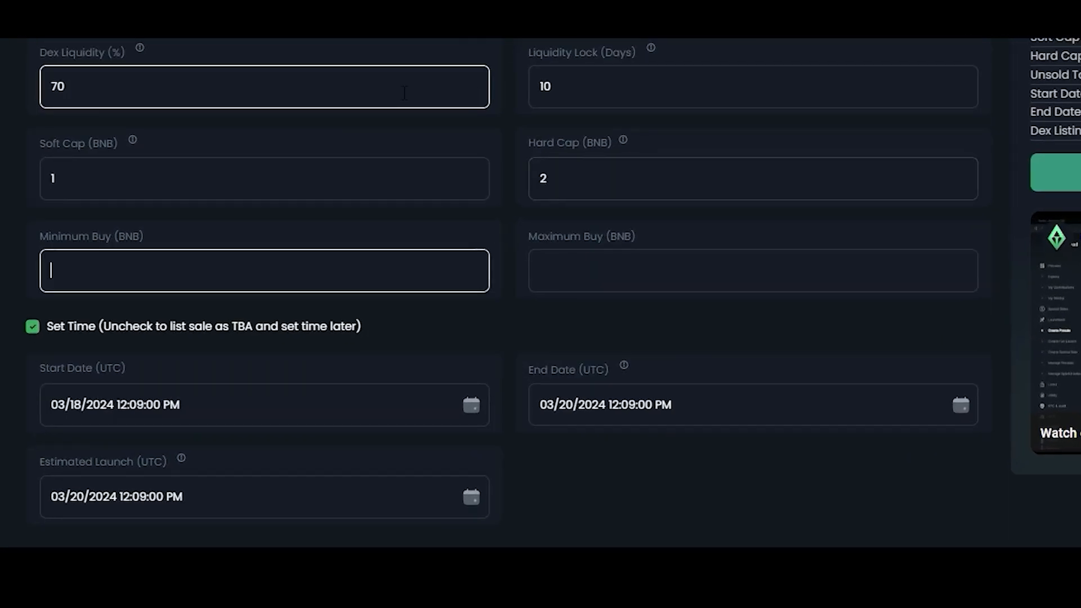
pyautogui.write('2')
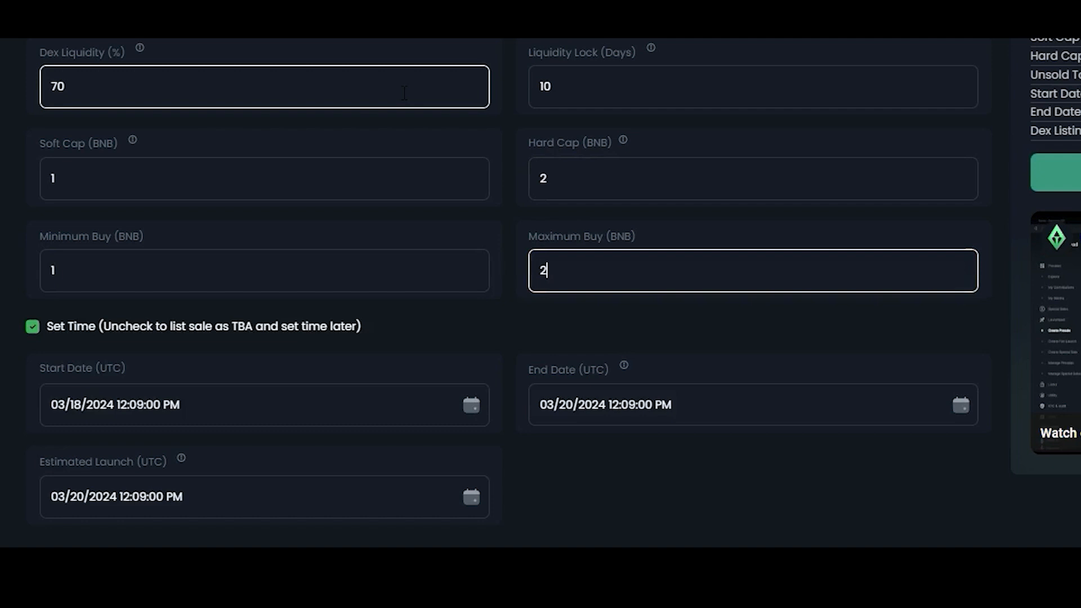
pyautogui.scroll(-3)
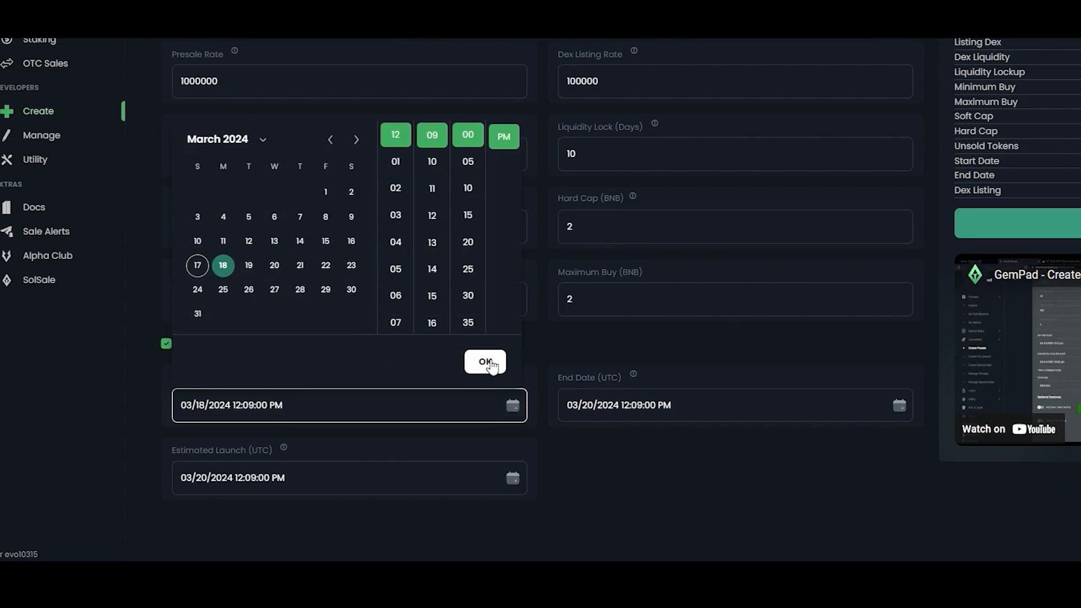
pyautogui.click(485, 361)
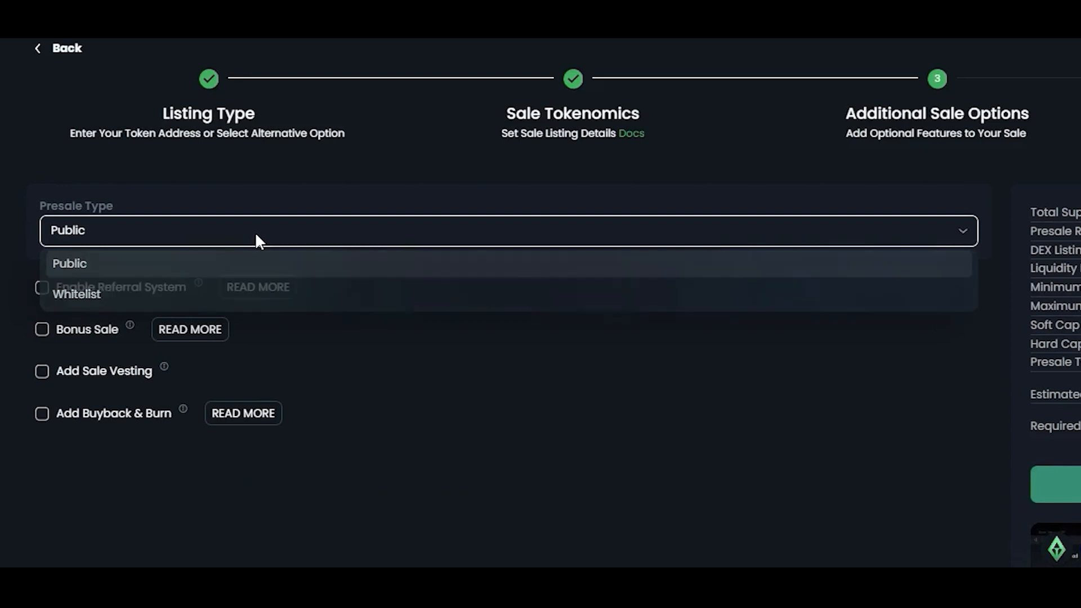
# - Set the presale type to Public and leave Add Sale Vesting turned off
pyautogui.click(69, 263)
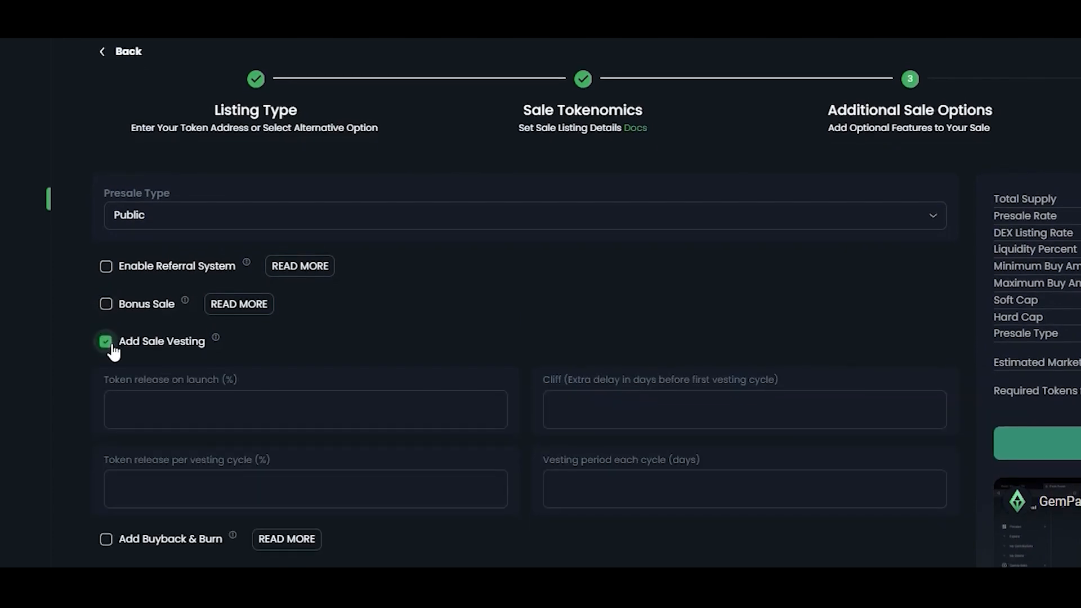
pyautogui.click(106, 341)
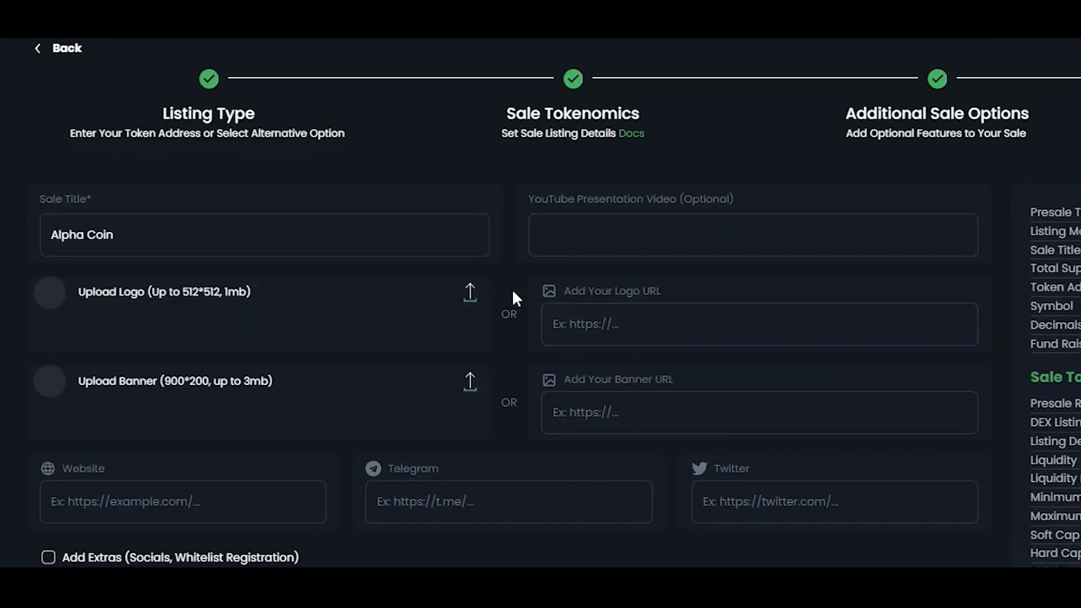
# - Submit the Alpha Coin presale with Create Sale so the contract is prepared
pyautogui.scroll(-3)
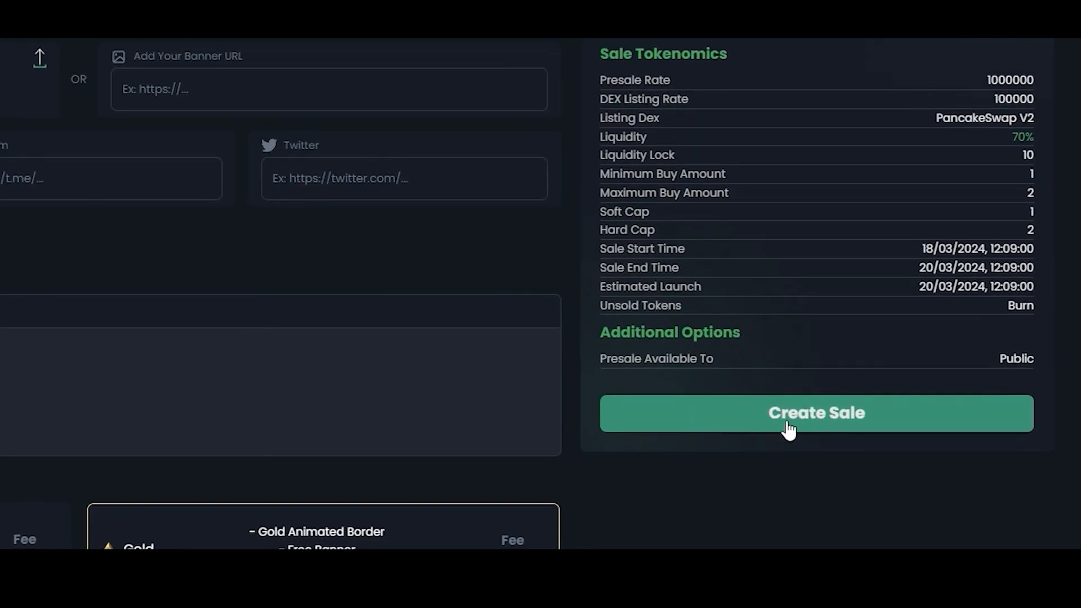
pyautogui.click(815, 413)
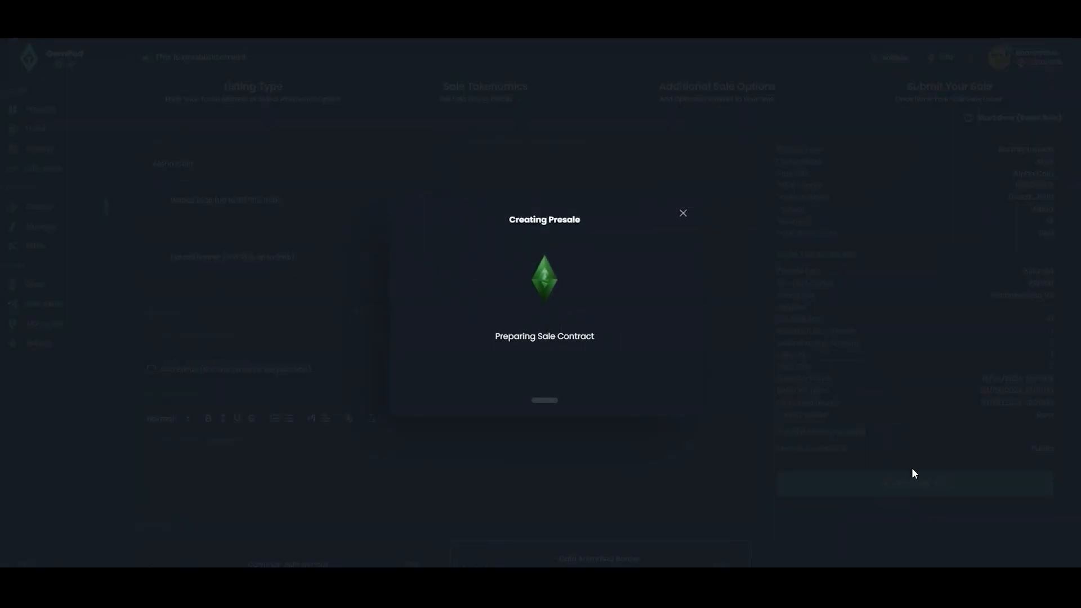